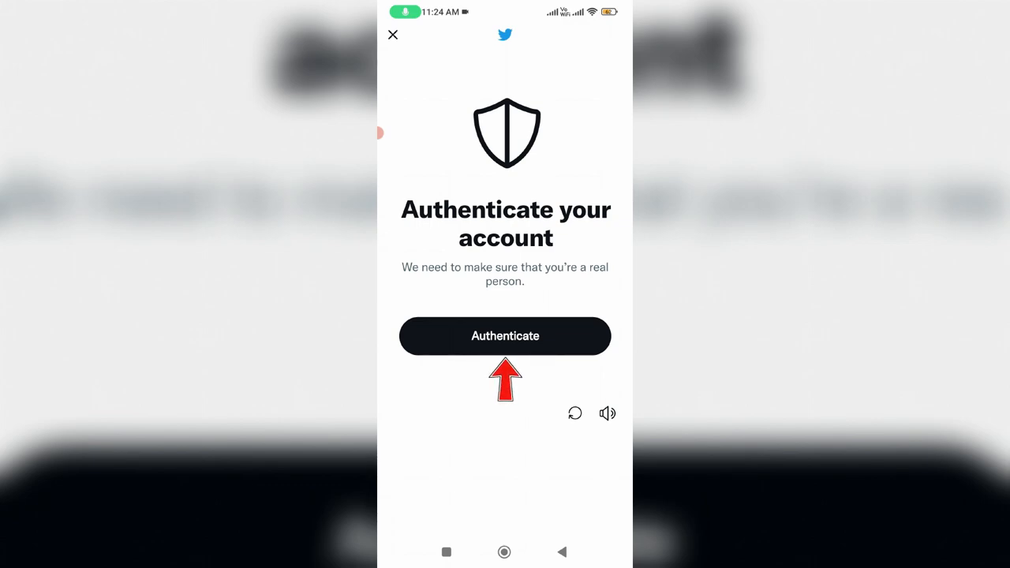
# Start account authentication to bring up the two-identical-objects picture puzzle
pyautogui.click(506, 335)
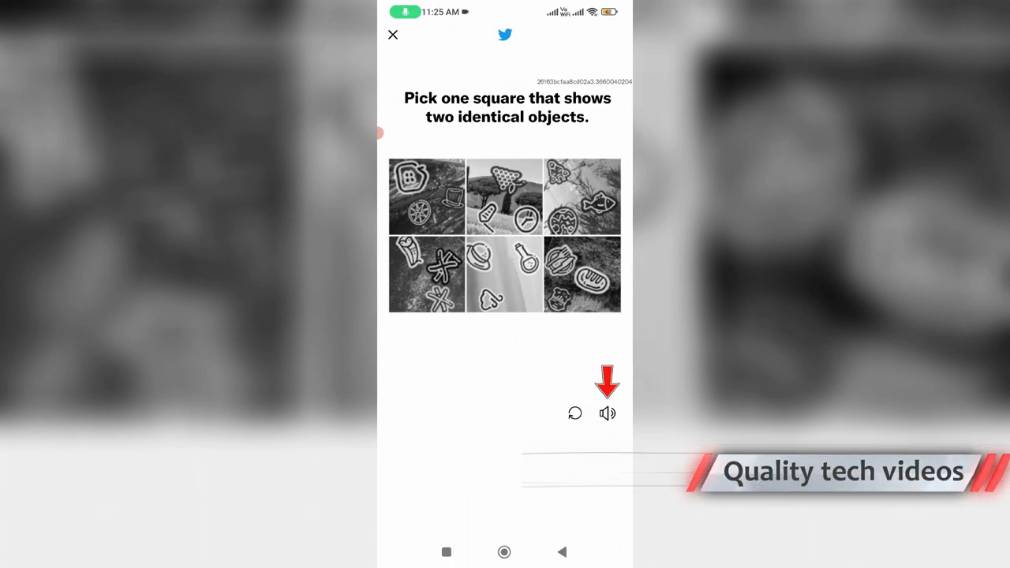
# Pick the square with two identical objects and re-authenticate to reach phone verification
pyautogui.click(608, 413)
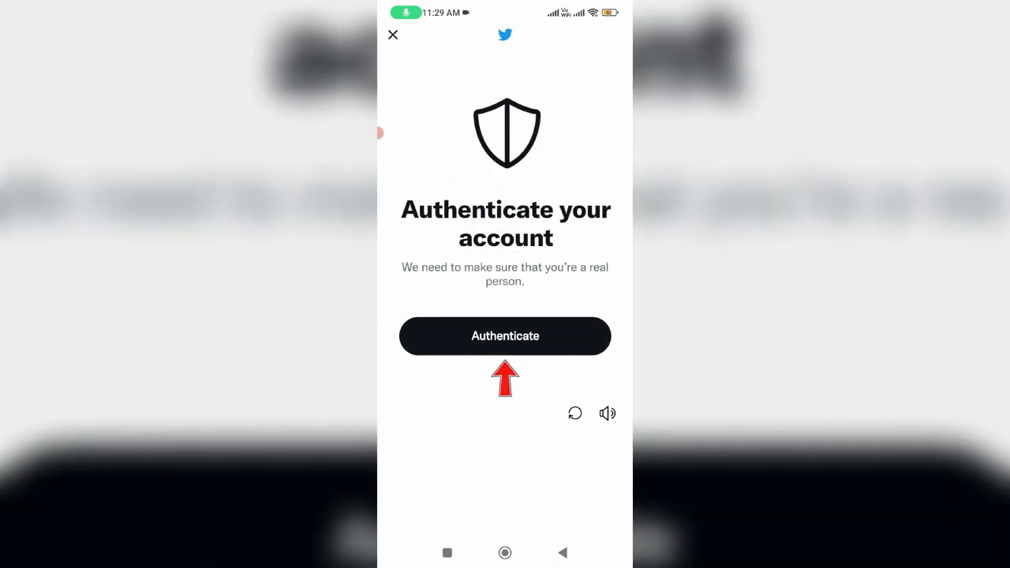
pyautogui.click(506, 336)
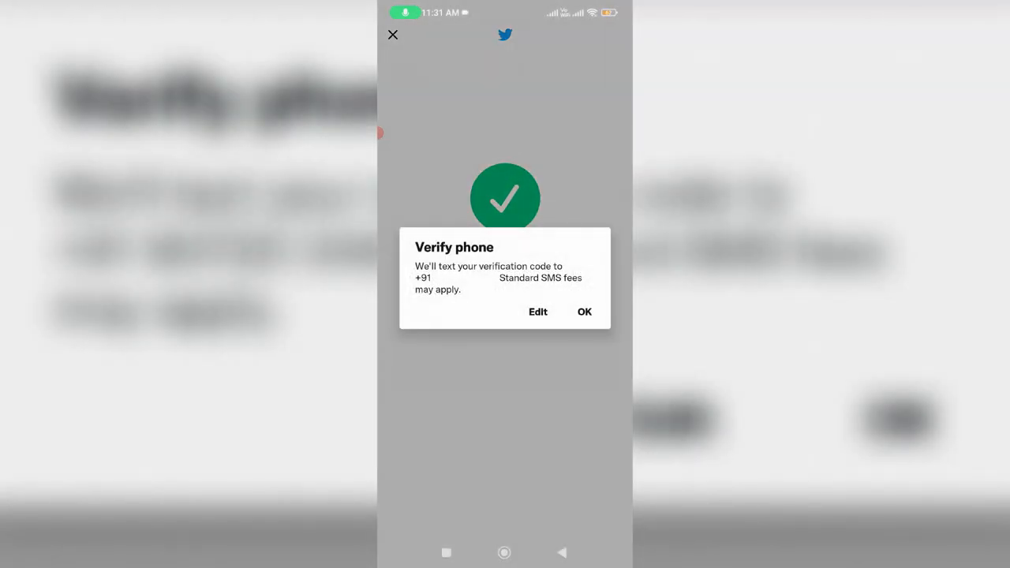